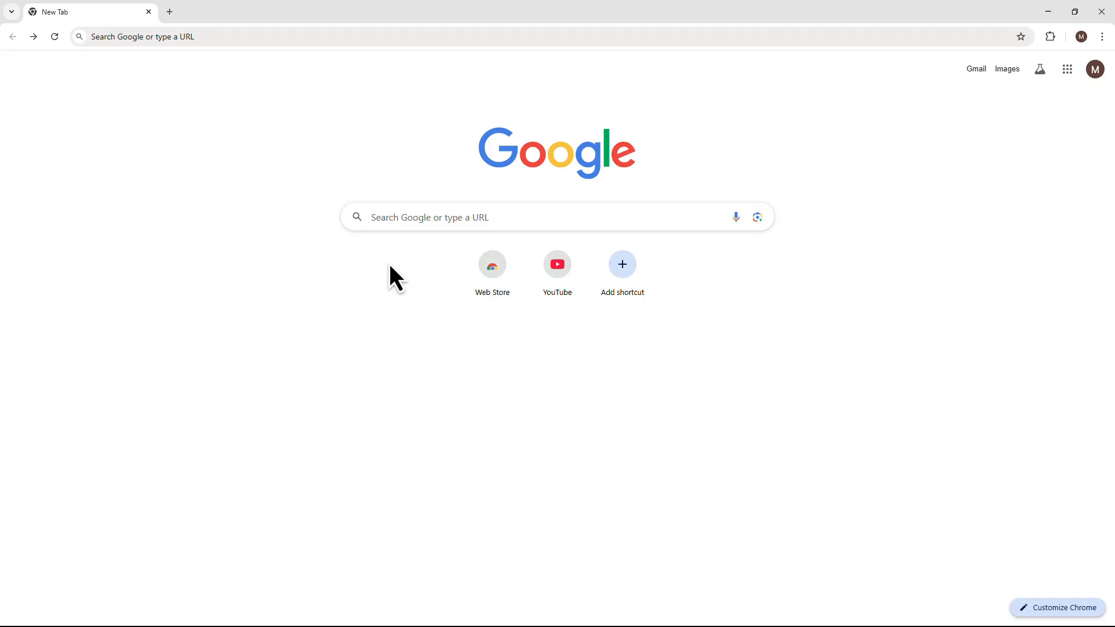
# Navigate the blank tab to canva.com to load the Canva home page.
pyautogui.write('canva.com')
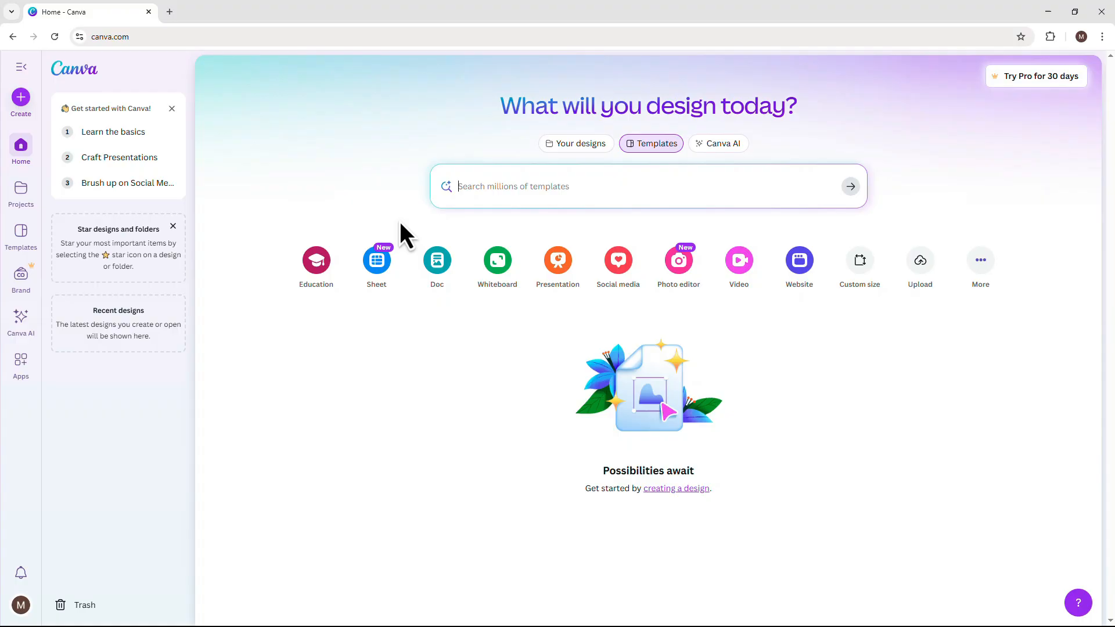
pyautogui.moveTo(78, 576)
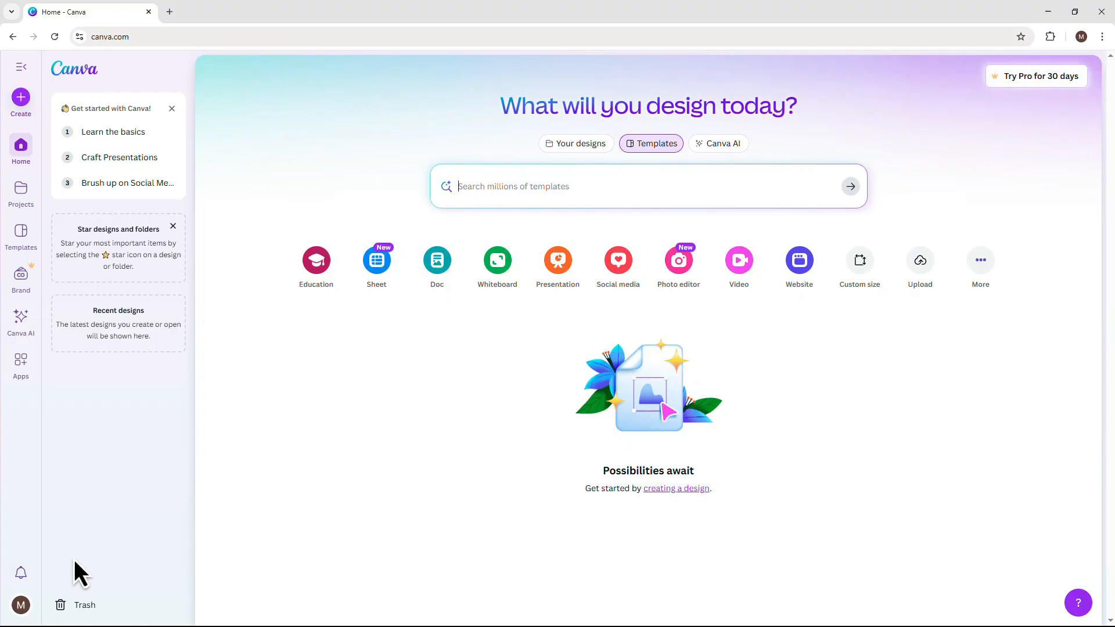
# Show the account menu from the profile avatar with Help and resources expanded.
pyautogui.click(21, 605)
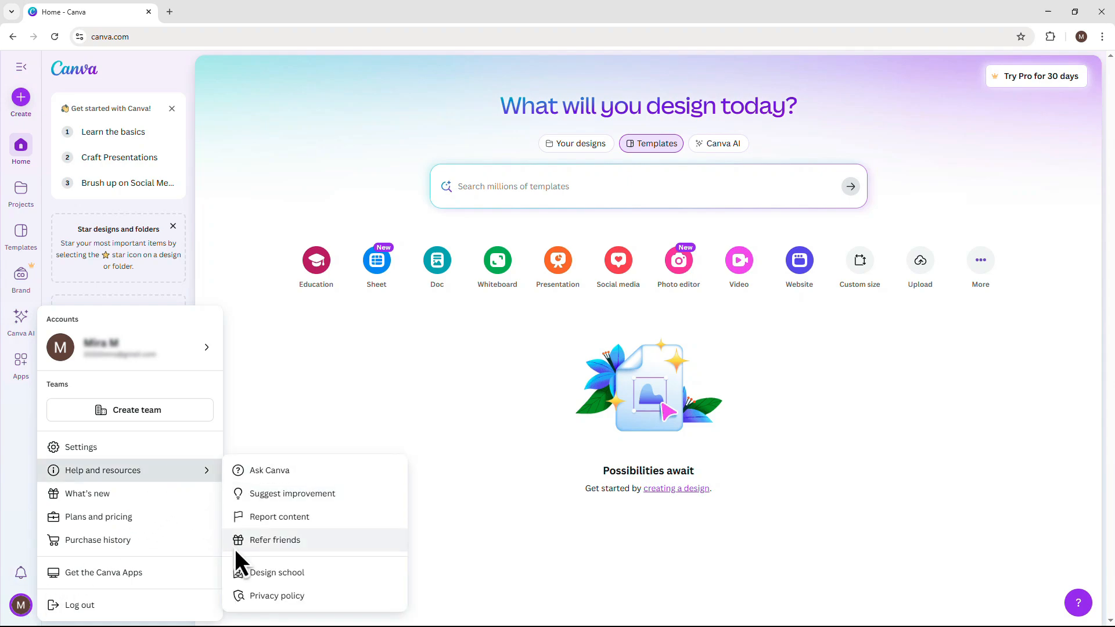
# Go to the Refer friends rewards page and copy the personal referral link.
pyautogui.click(274, 541)
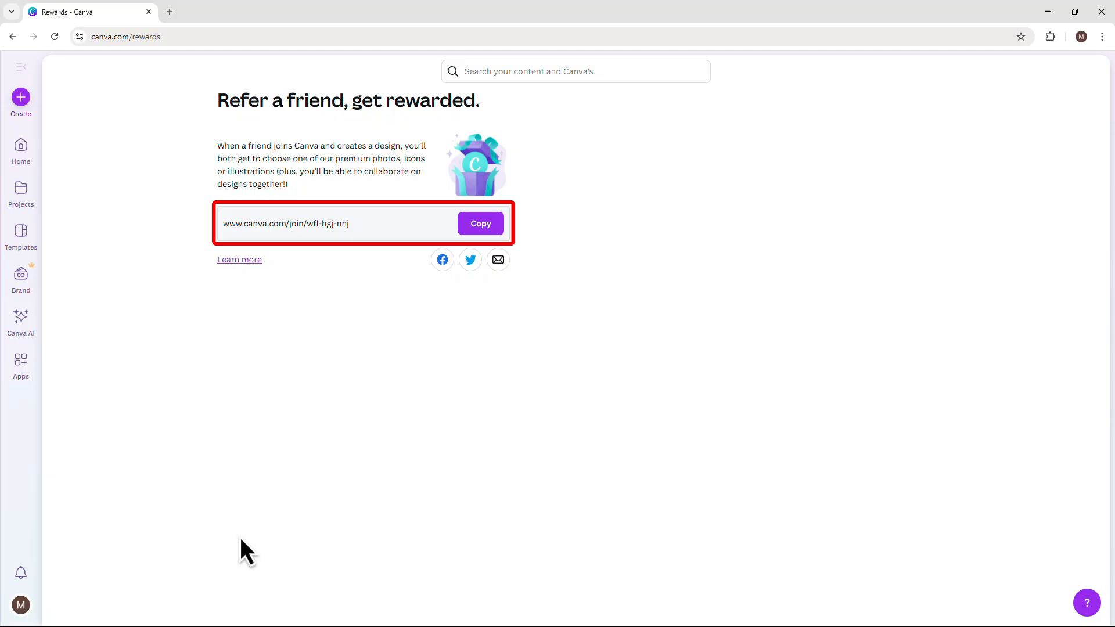
pyautogui.moveTo(370, 280)
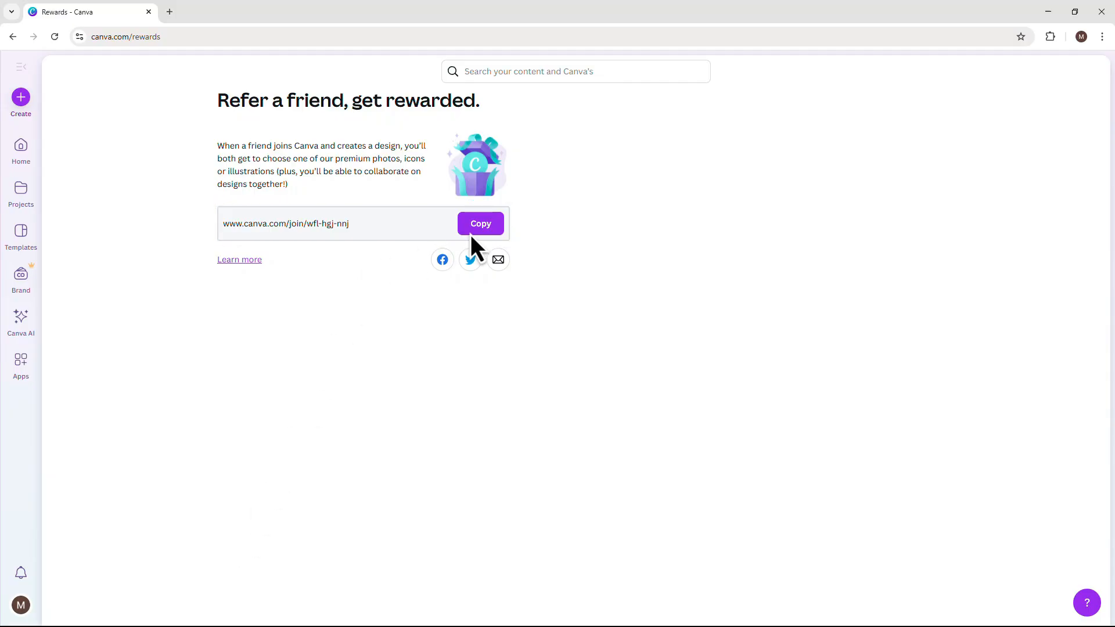
pyautogui.click(480, 223)
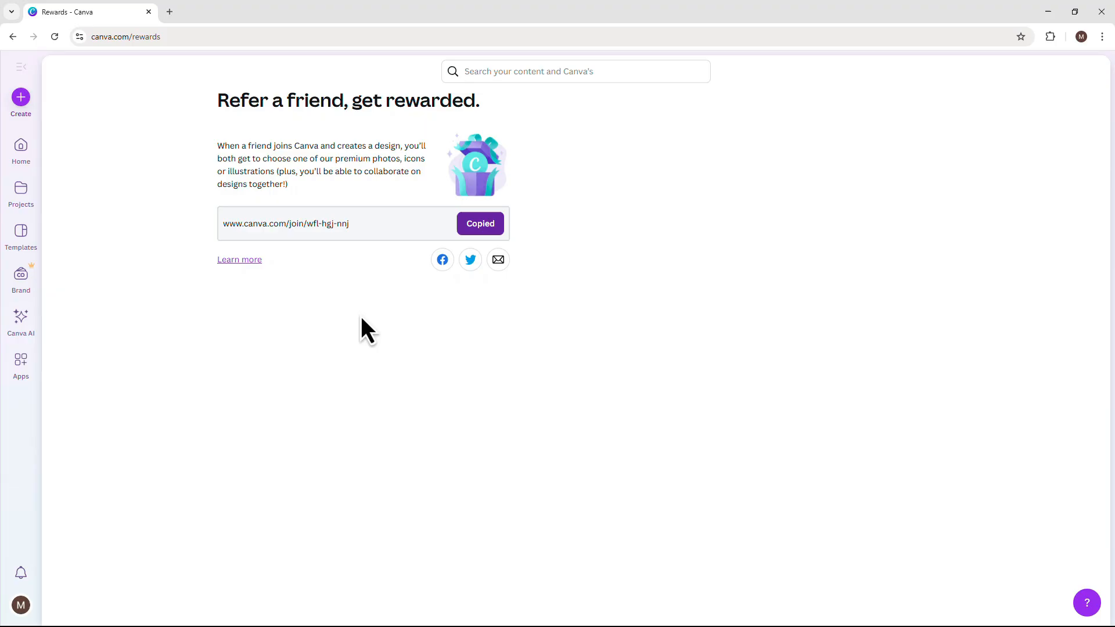